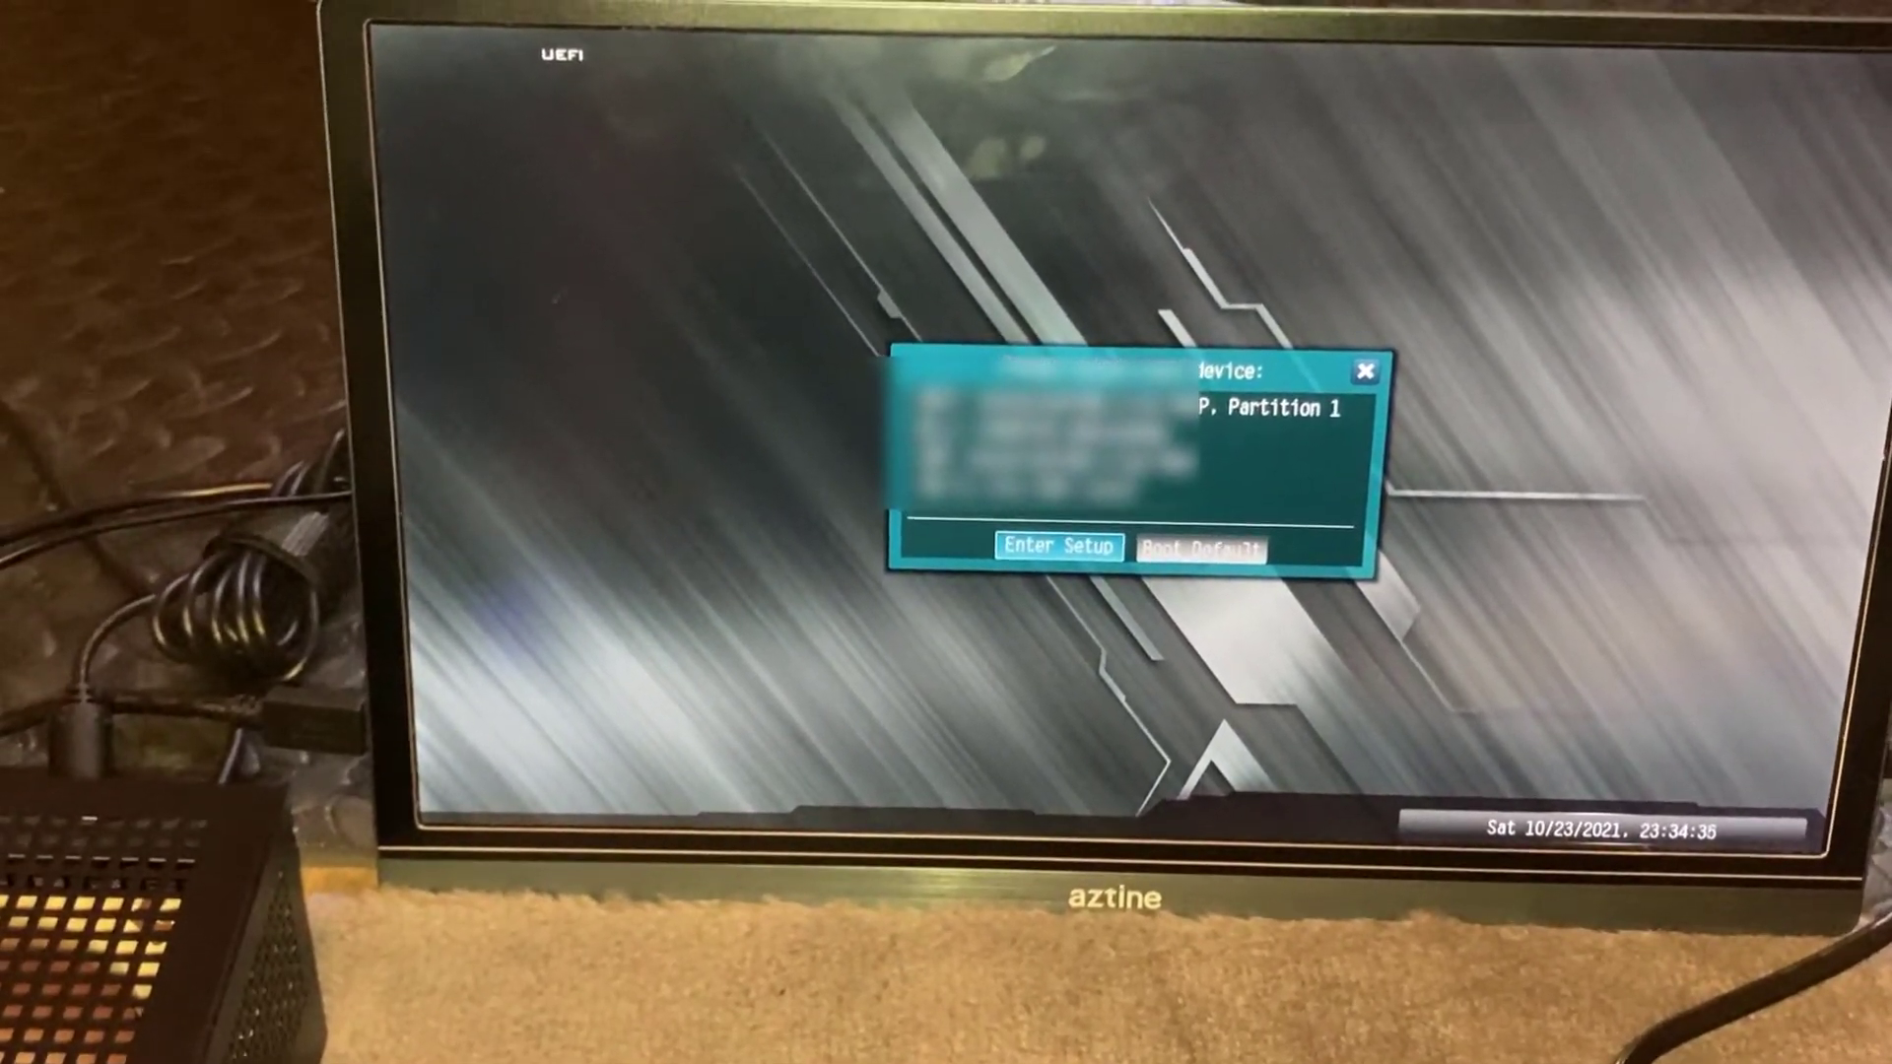
# Step: Enter the firmware setup from the boot device menu and switch to advanced view
pyautogui.click(1057, 546)
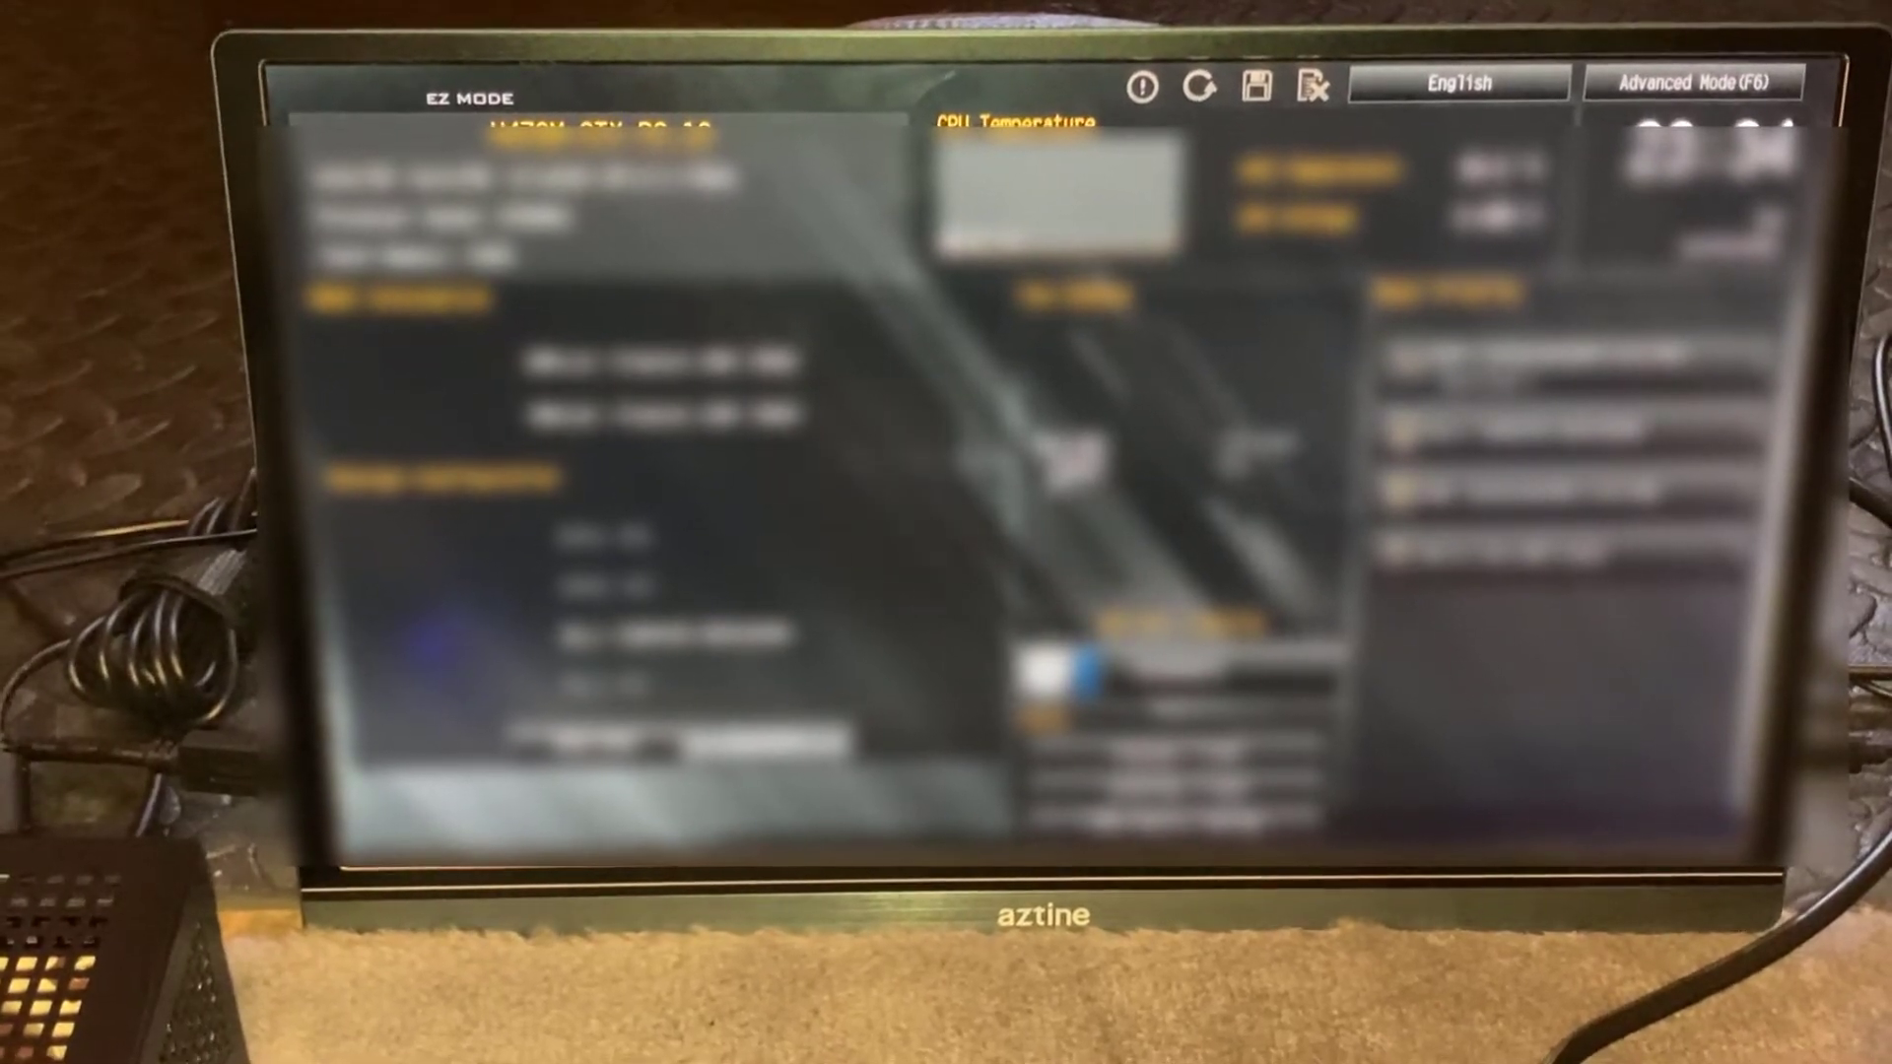
pyautogui.click(1698, 82)
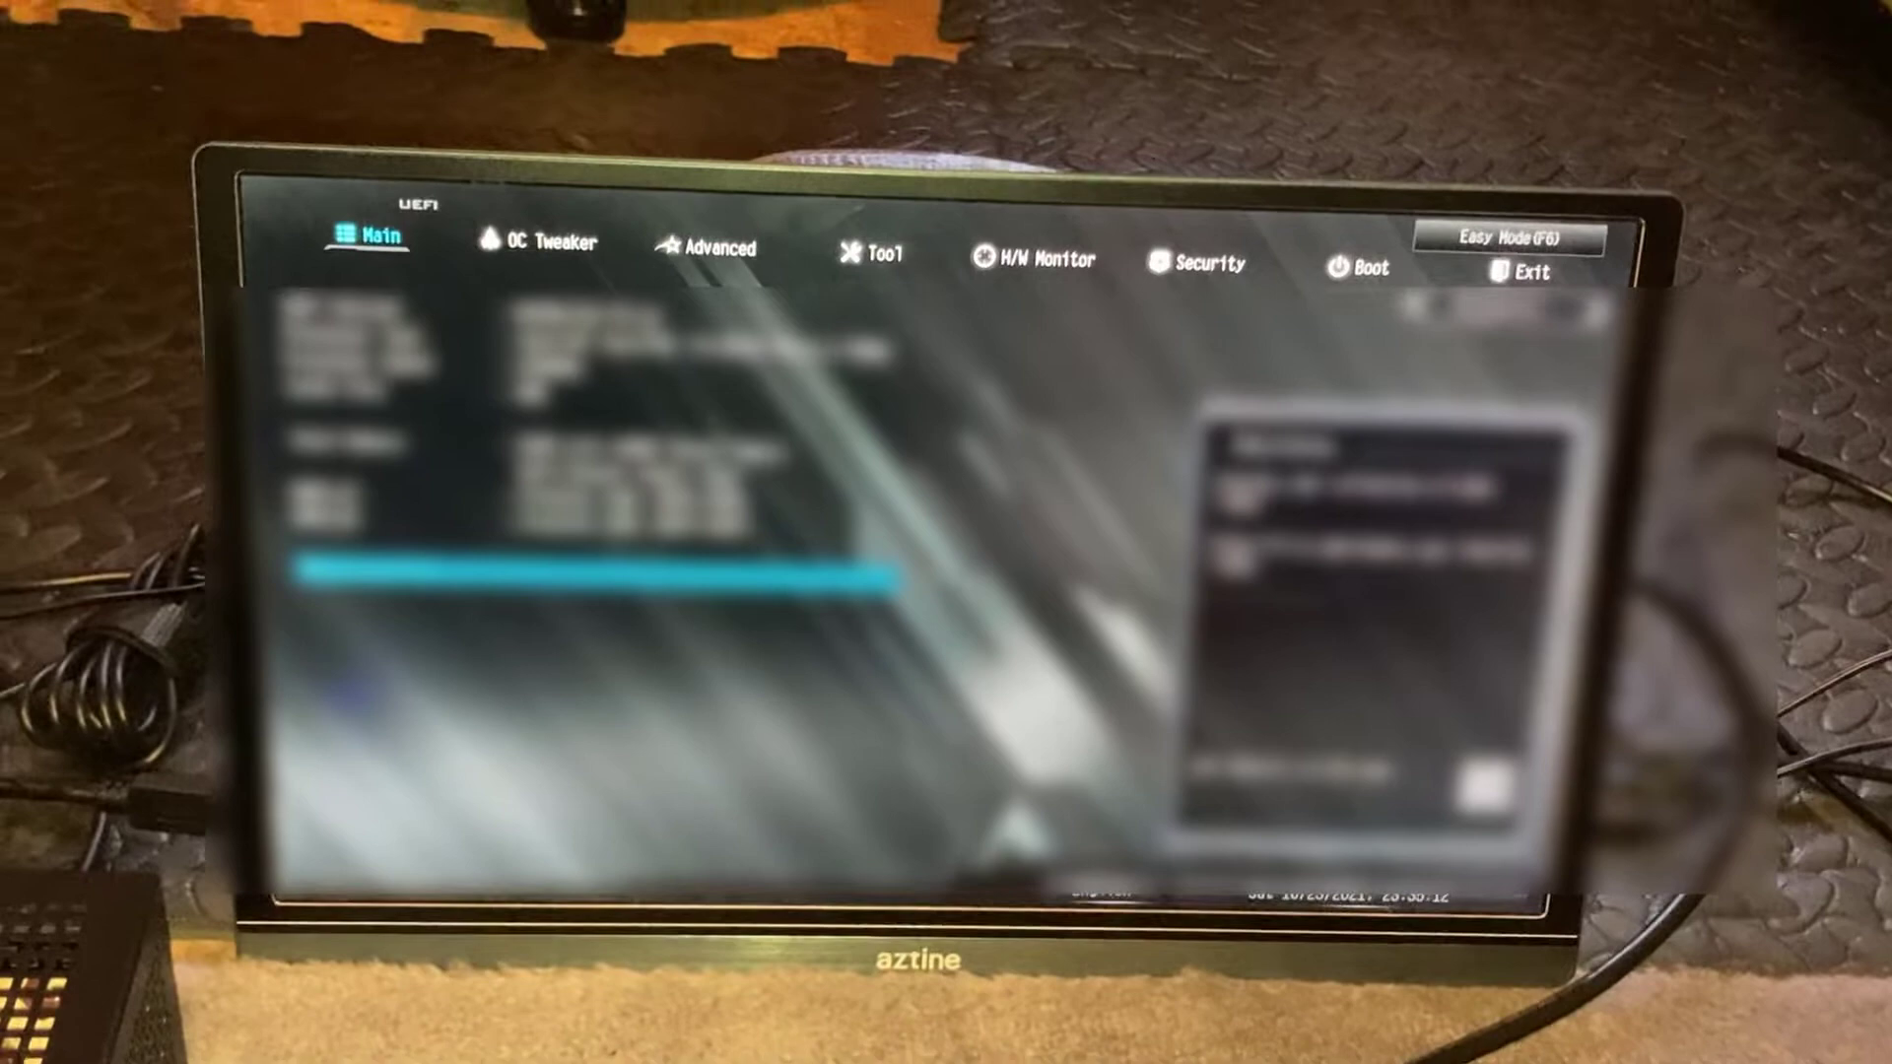
# Step: Navigate through the setup sections to Boot > CSM, set Launch PXE OpROM Policy to UEFI only, then go to Exit
pyautogui.click(546, 240)
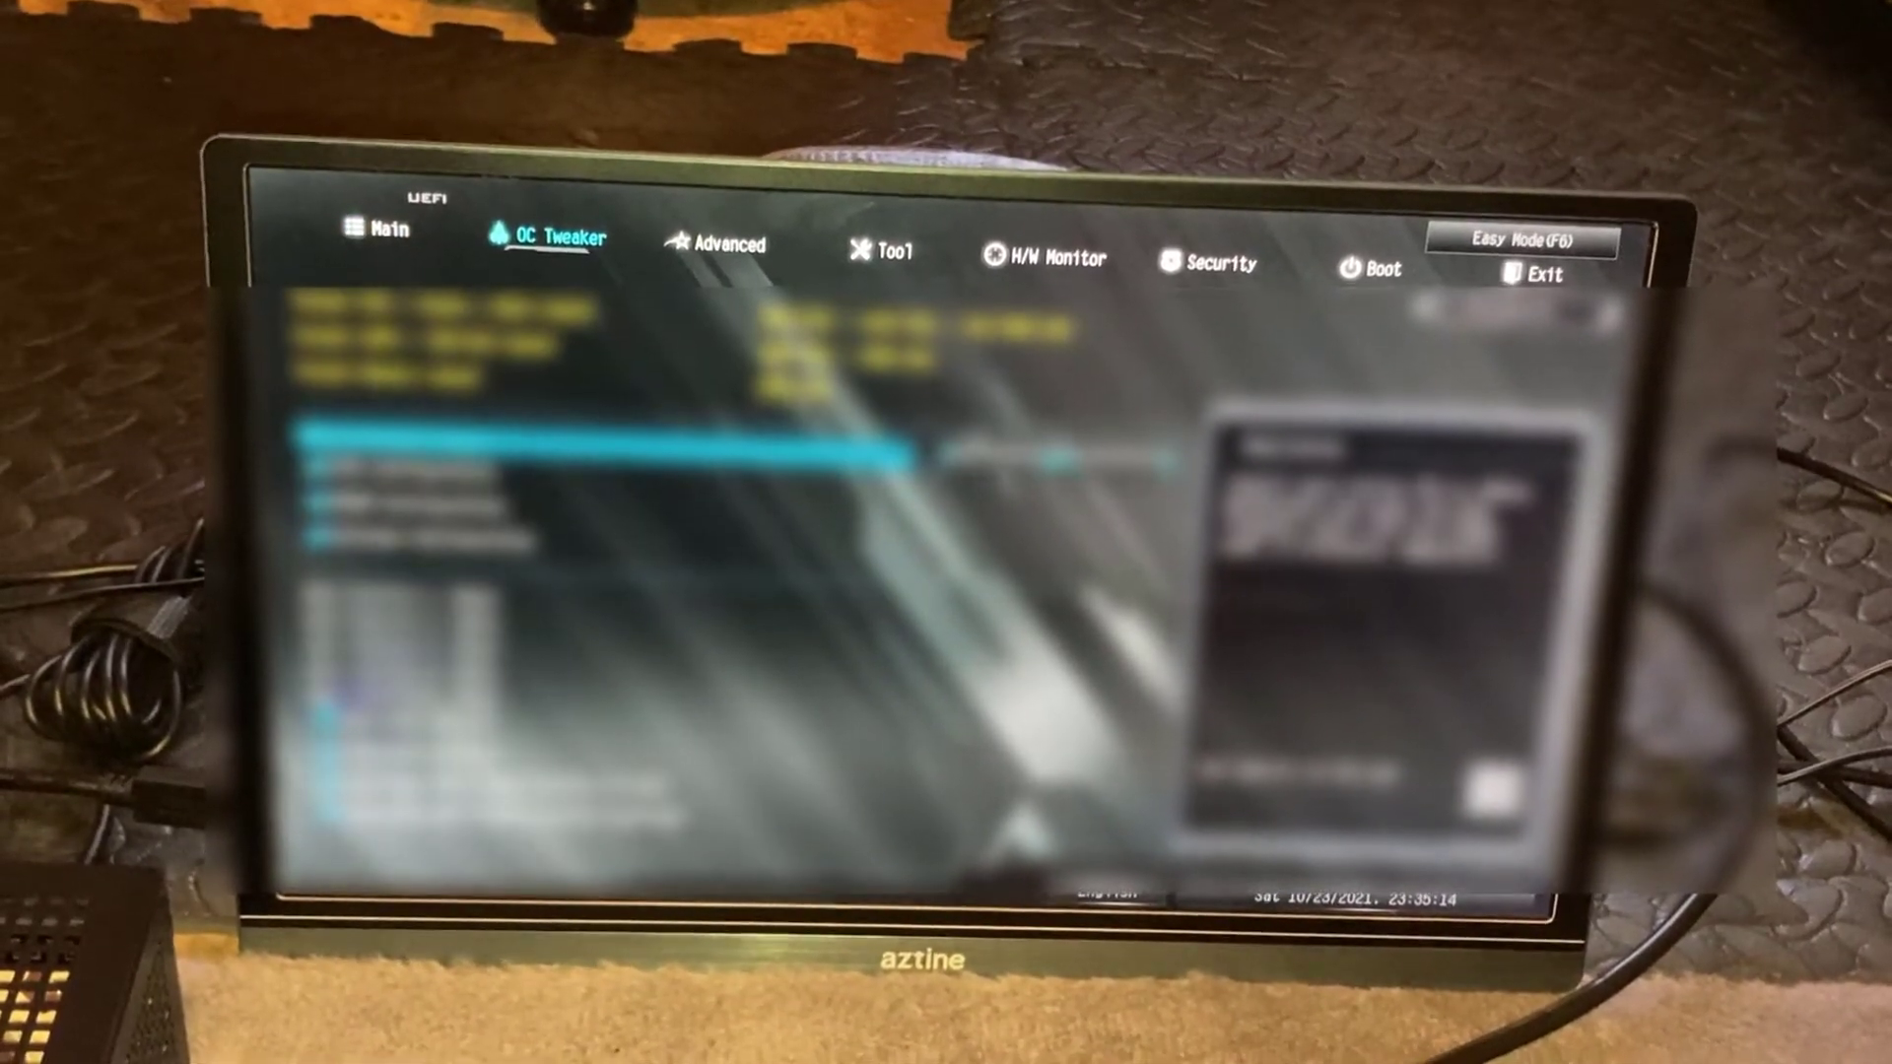
pyautogui.click(1363, 251)
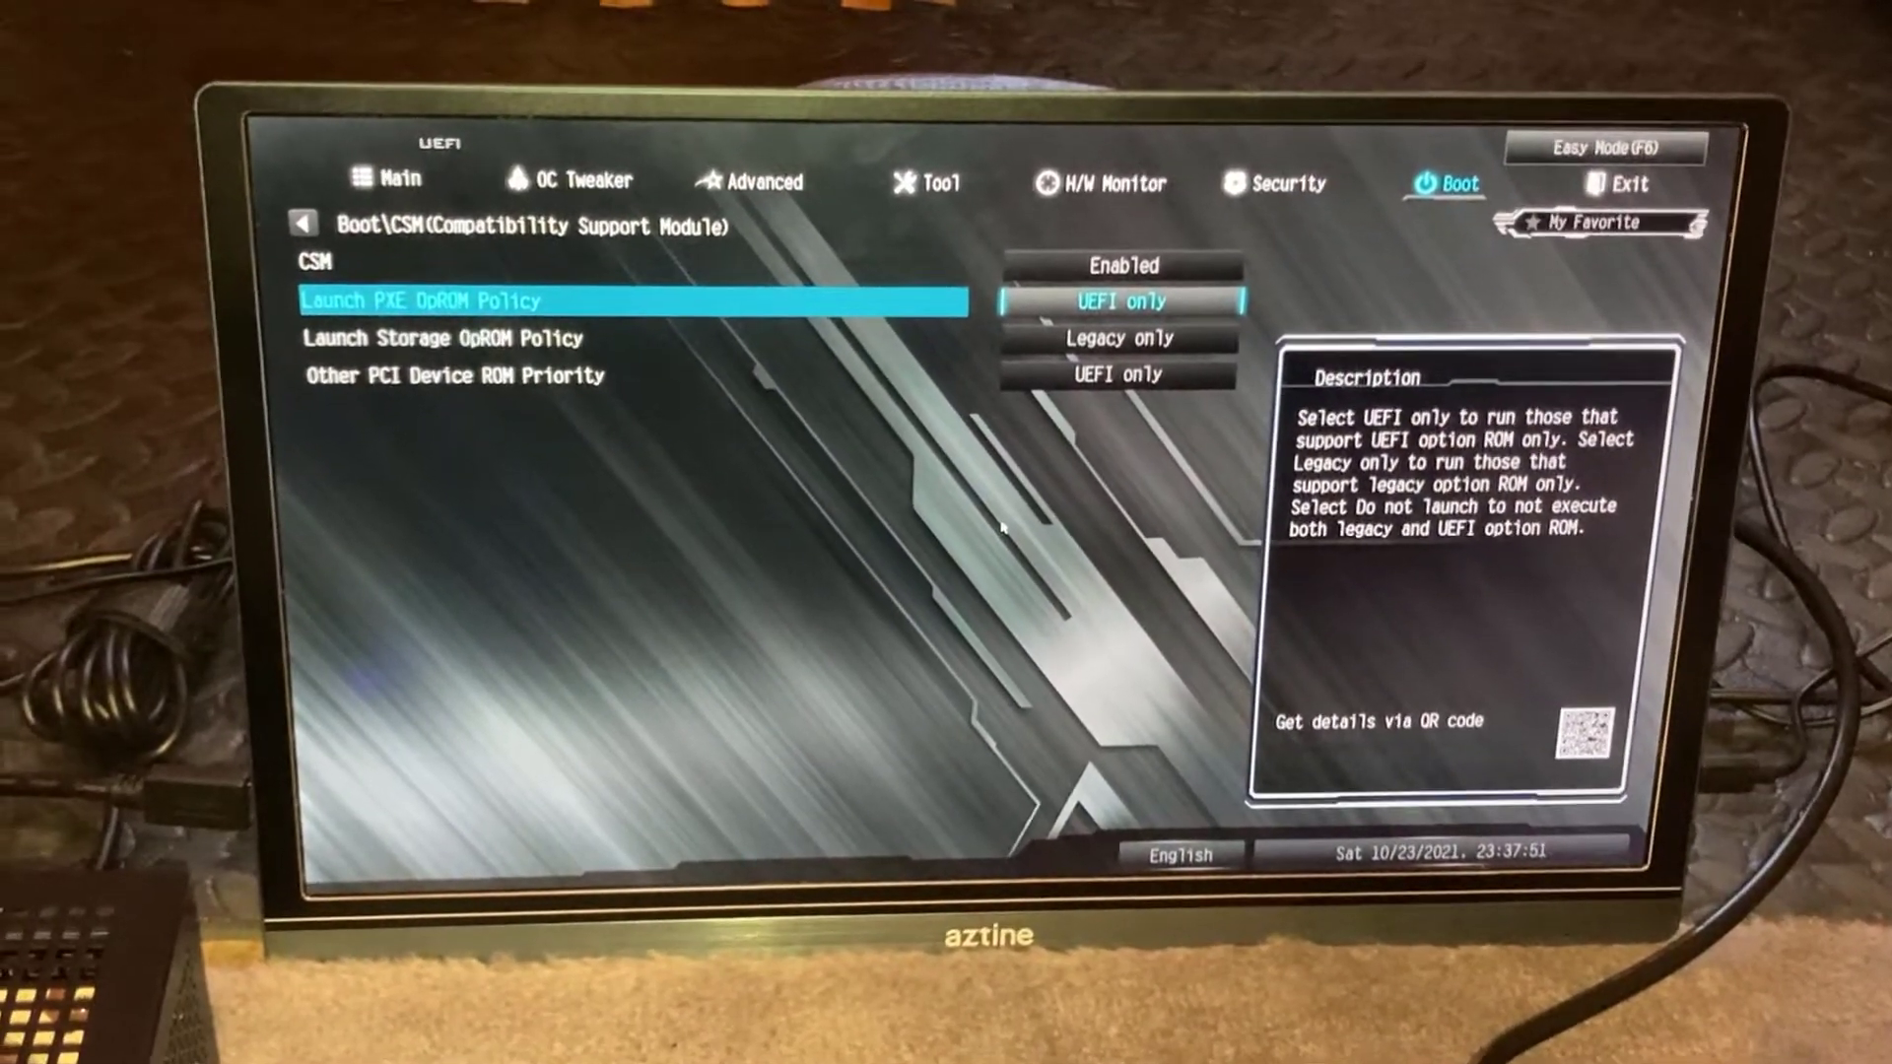
pyautogui.click(1623, 159)
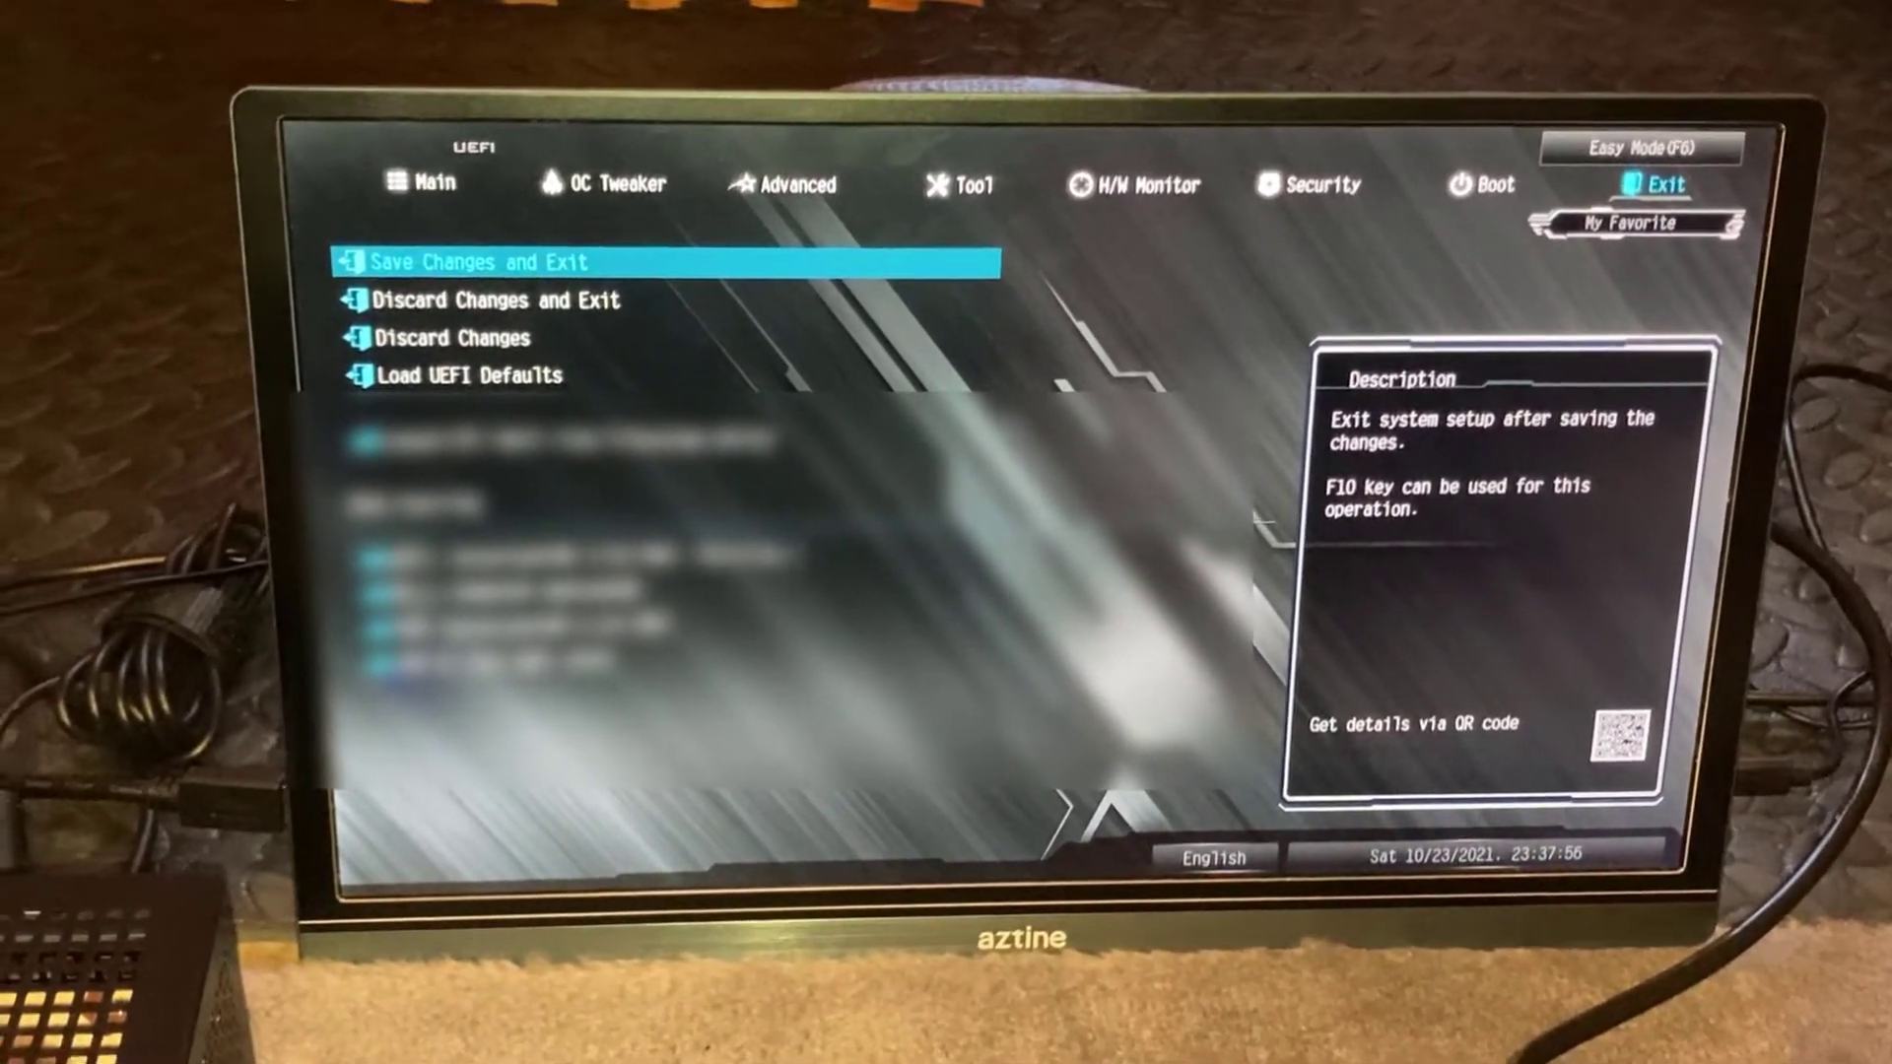
# Step: Save the PXE policy change to UEFI only and exit setup, confirming with Yes
pyautogui.click(481, 262)
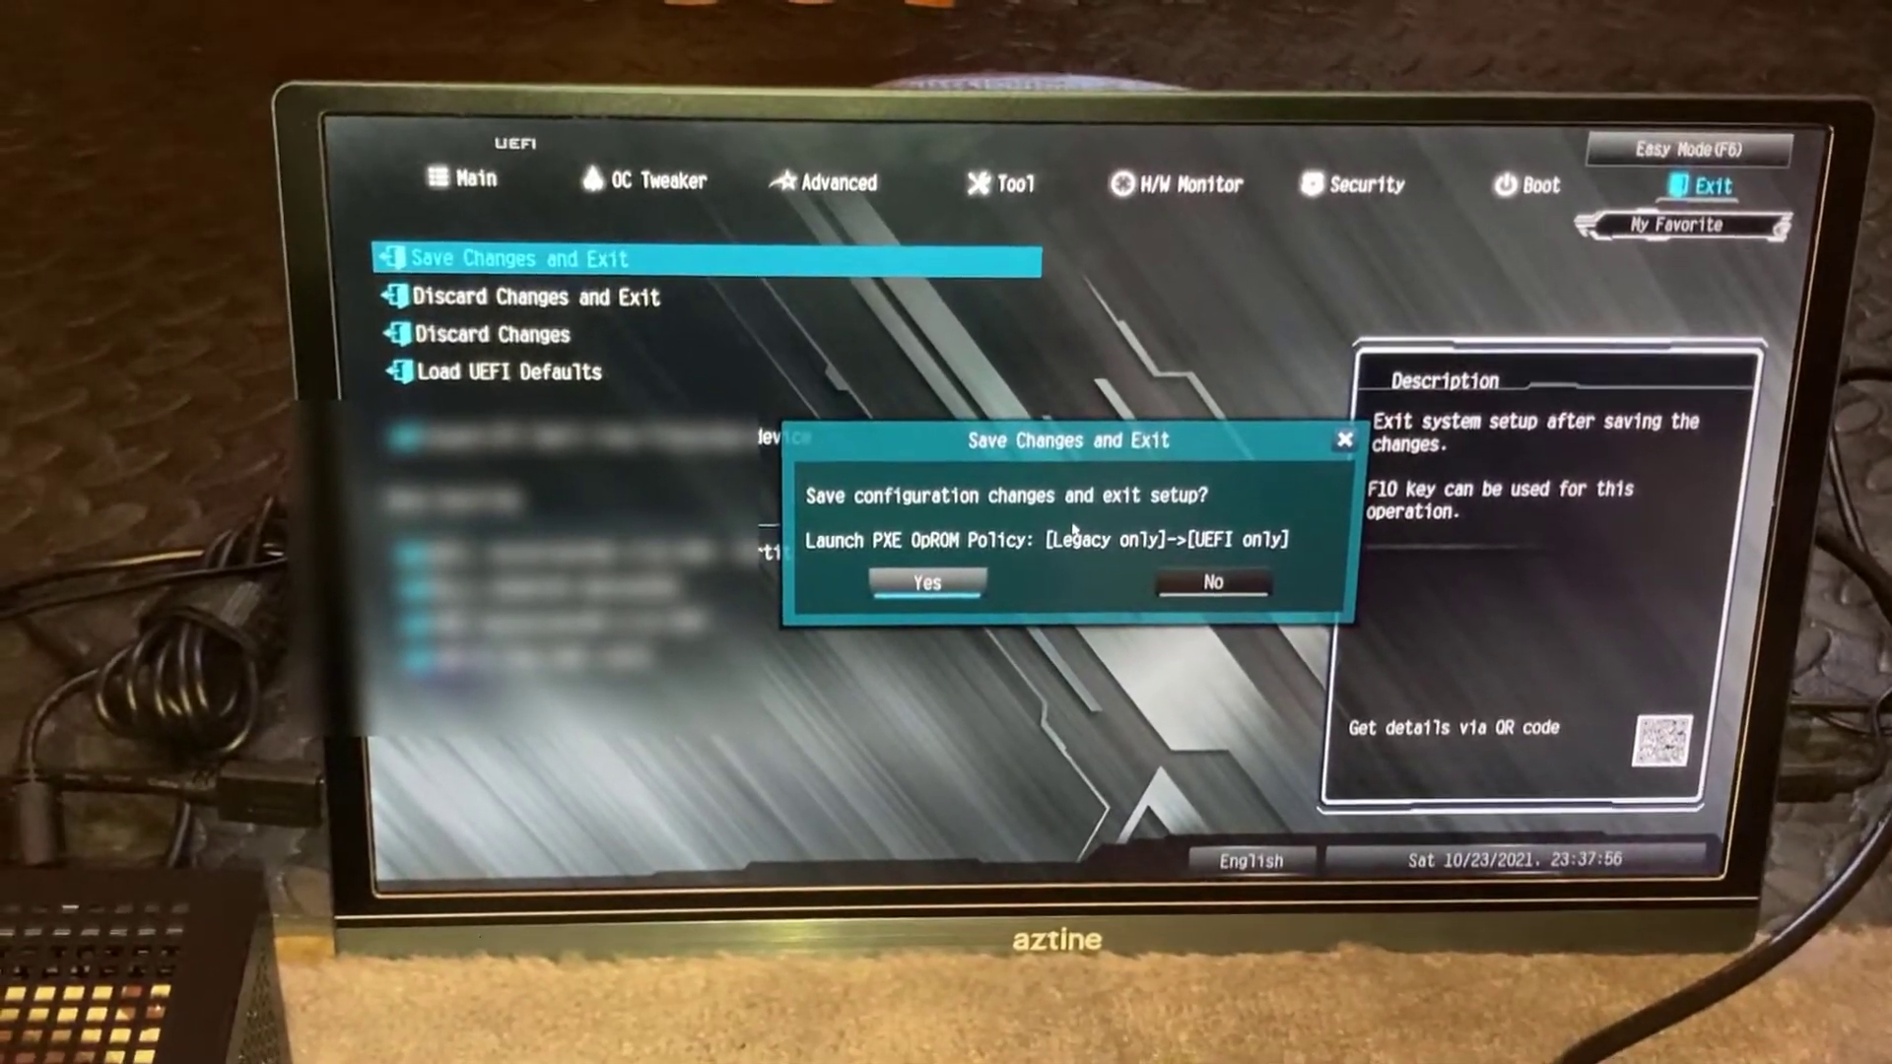
pyautogui.click(924, 583)
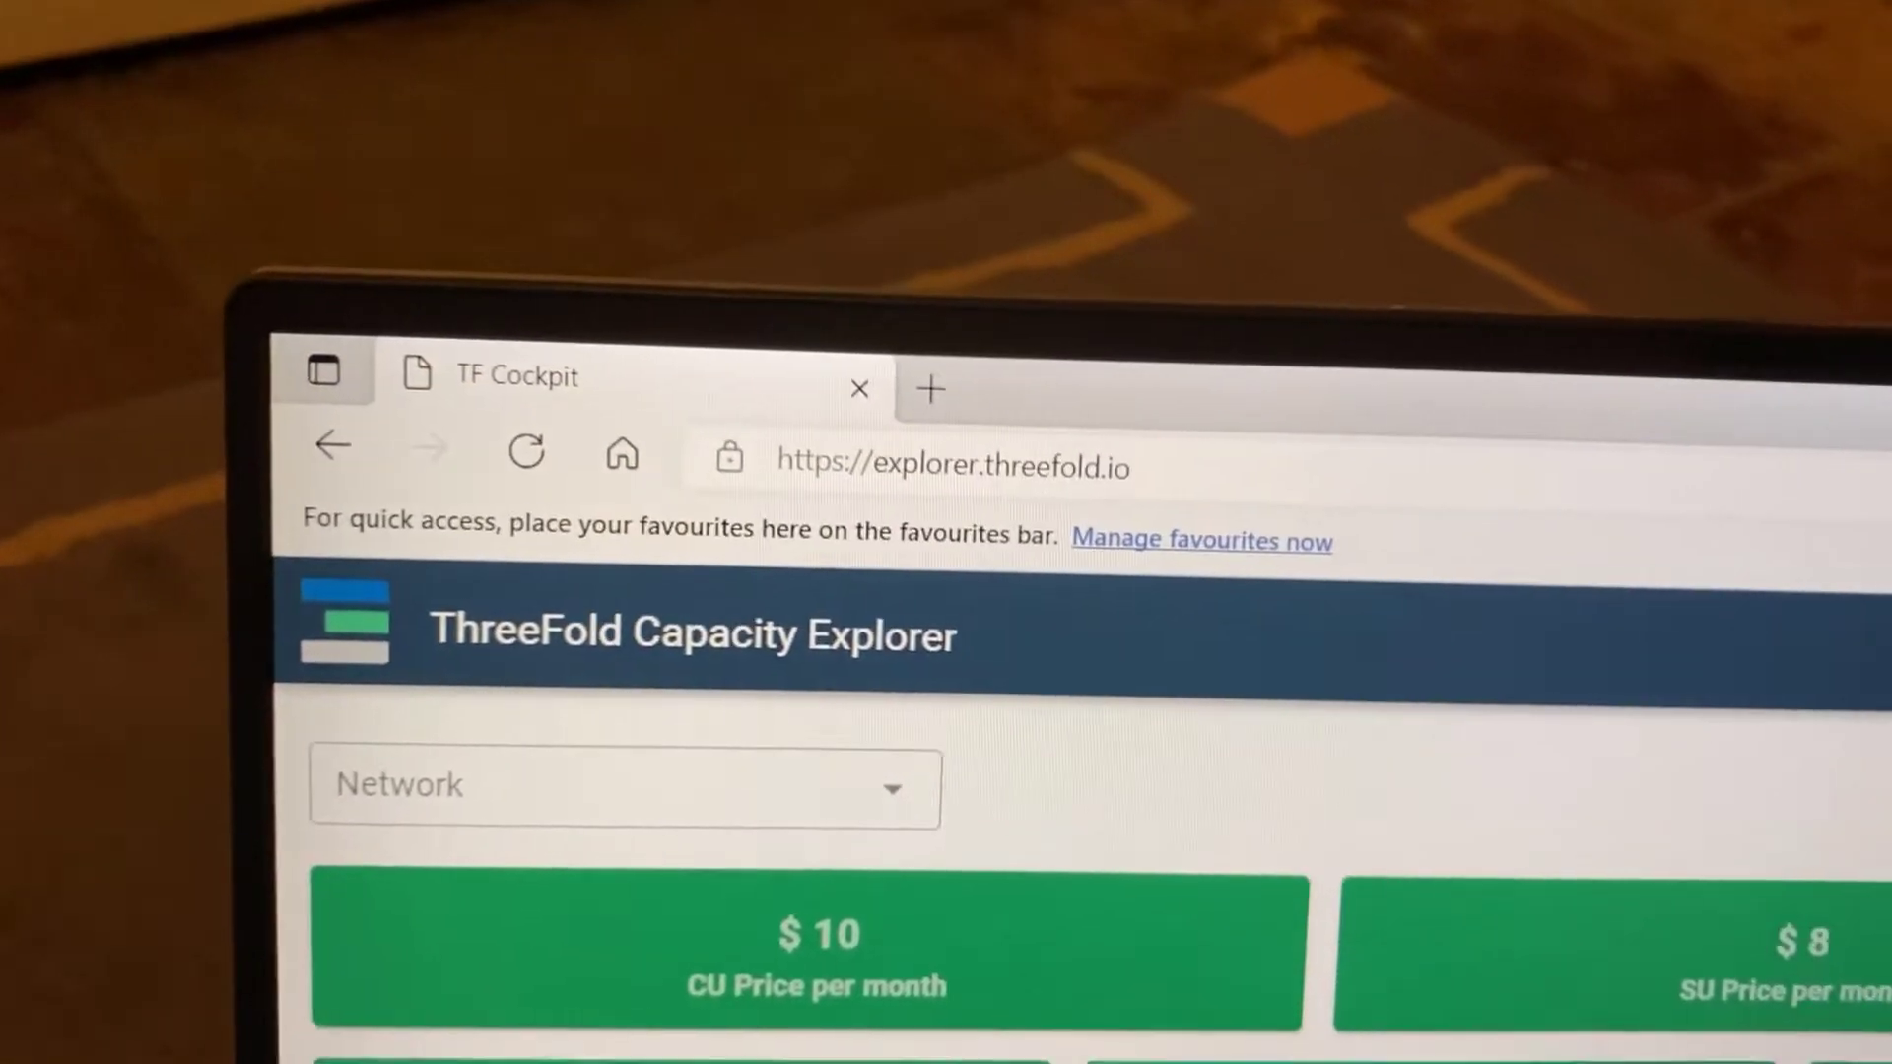
# Step: Scroll the Capacity Explorer page down to the nodes, gateways, cores and memory online statistics
pyautogui.scroll(-3)
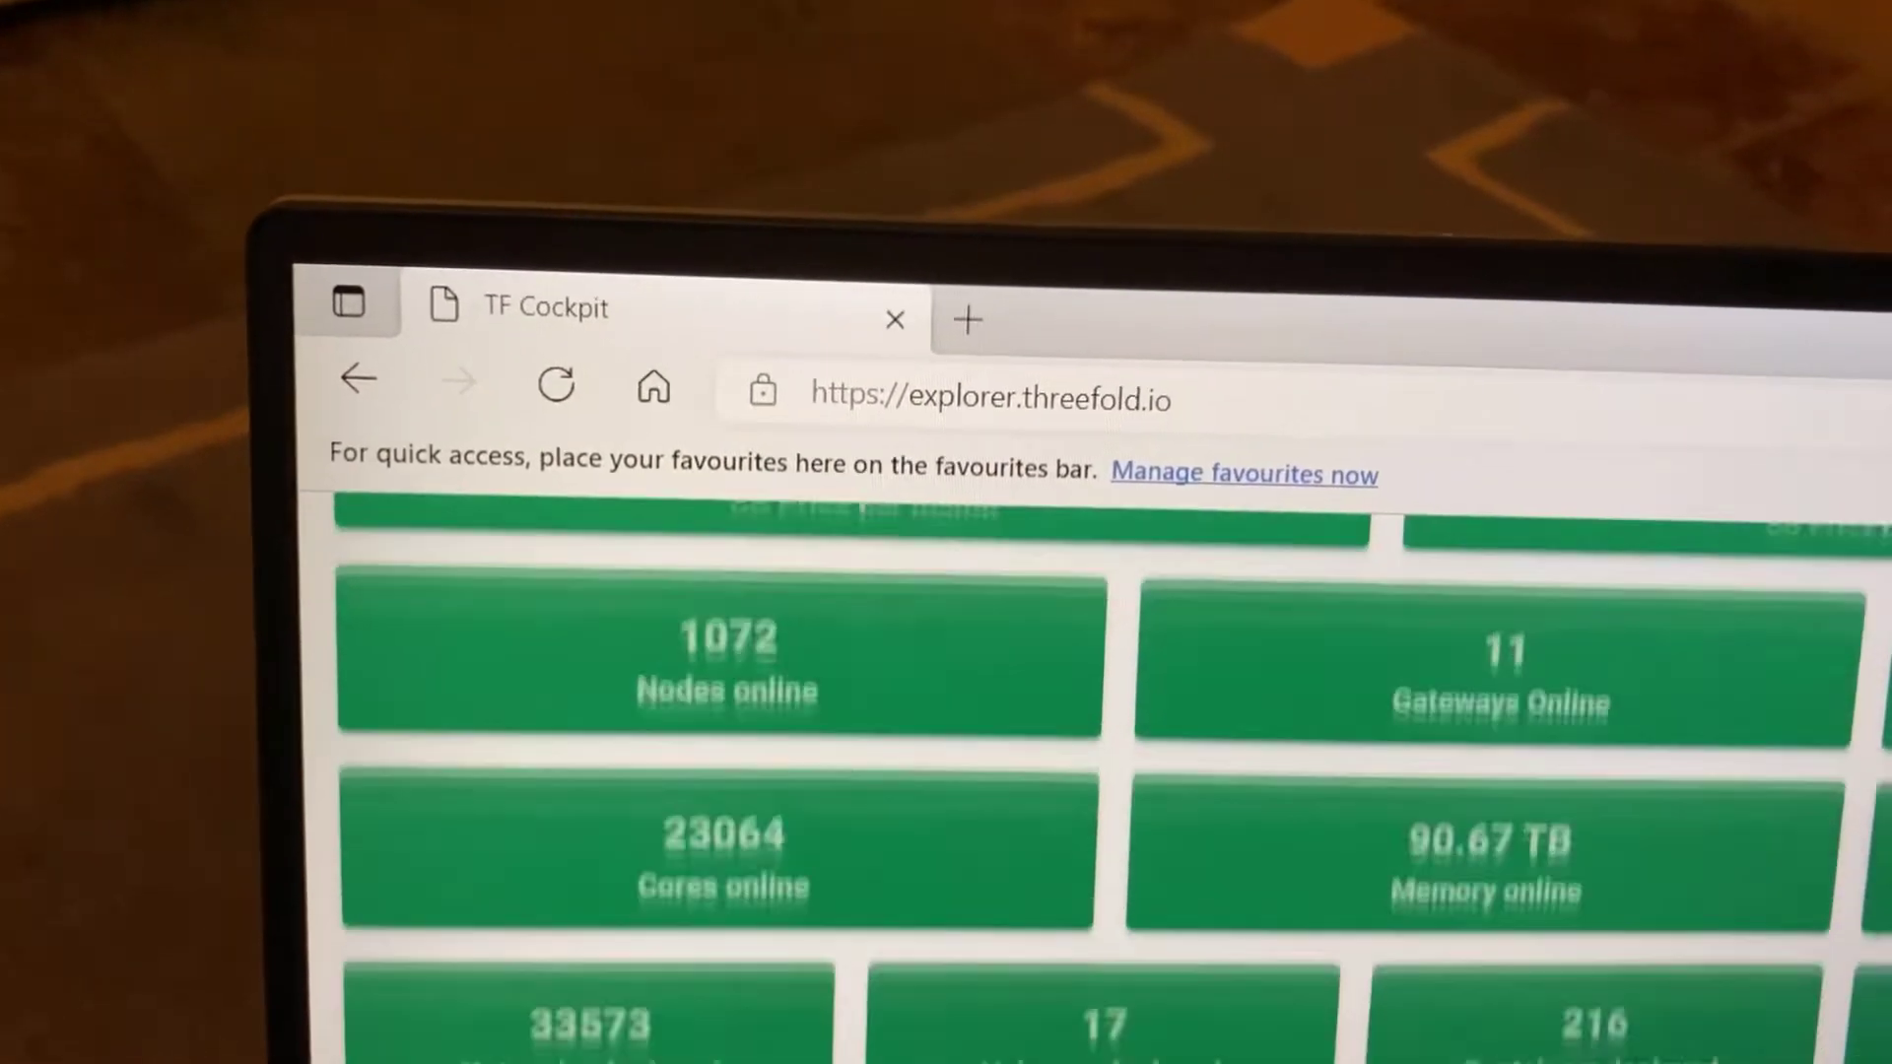